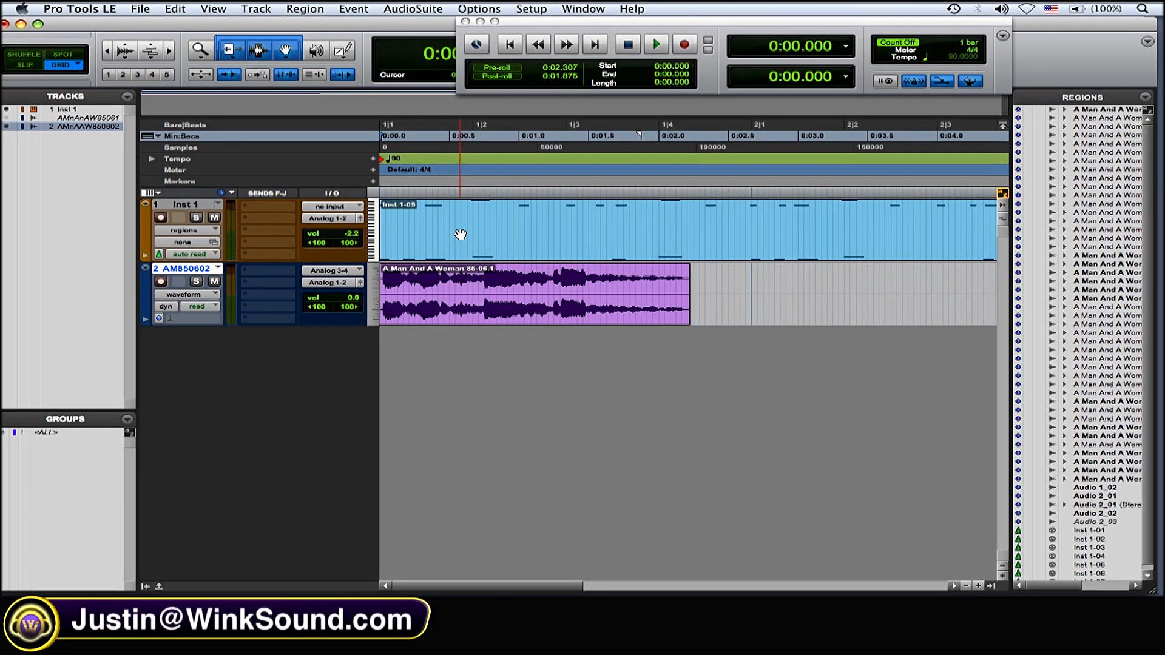
pyautogui.moveTo(468, 356)
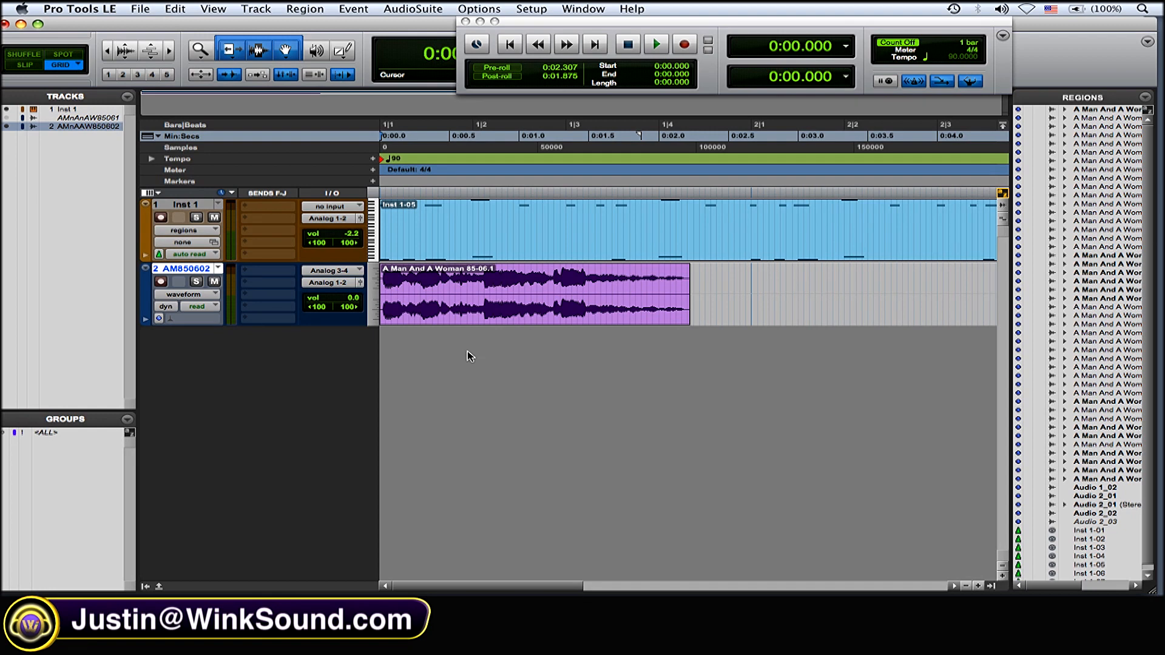
# Solo the AM850602 vocal track and Inst 1 drum track, then play and stop to audition them.
pyautogui.click(196, 282)
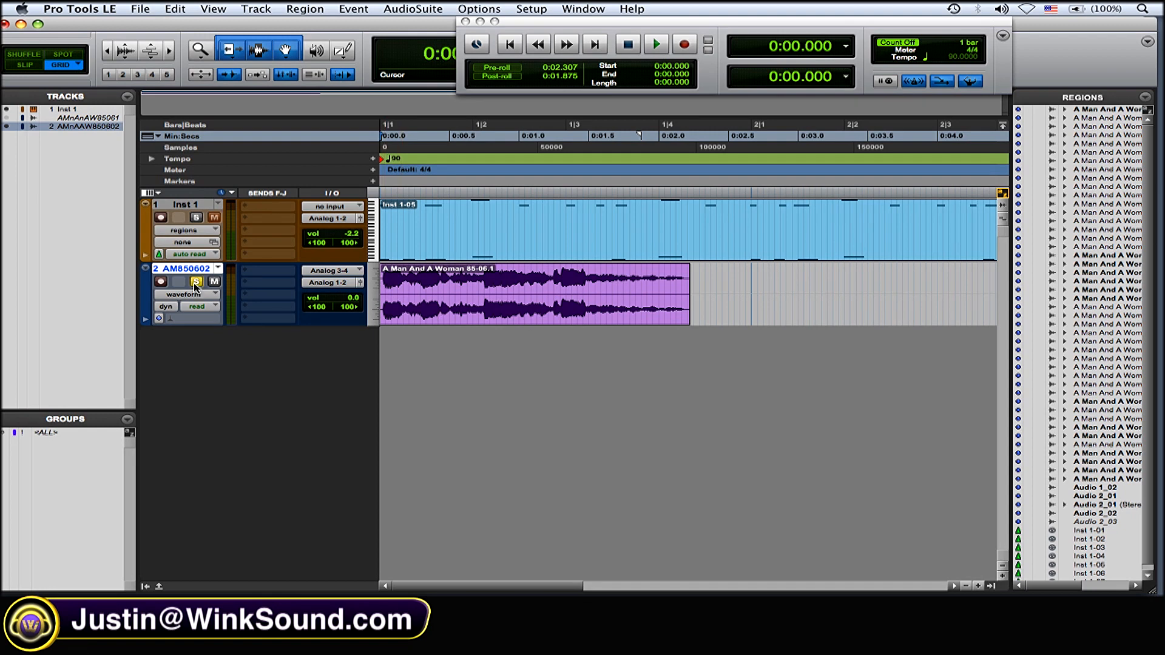
pyautogui.click(654, 43)
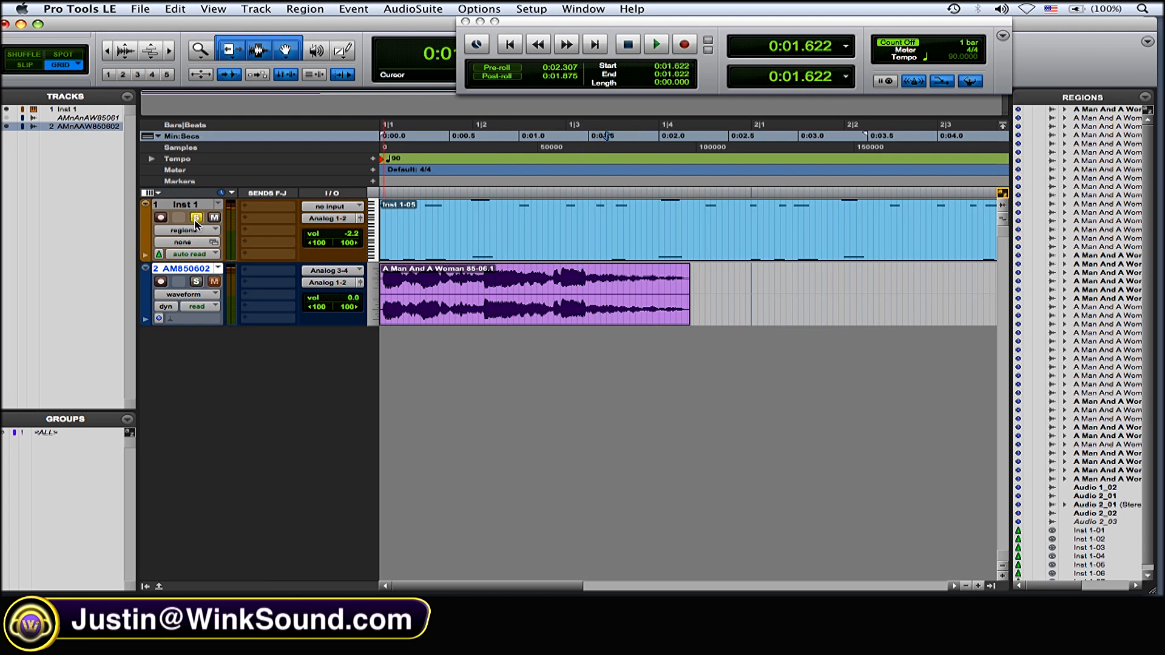
pyautogui.click(654, 44)
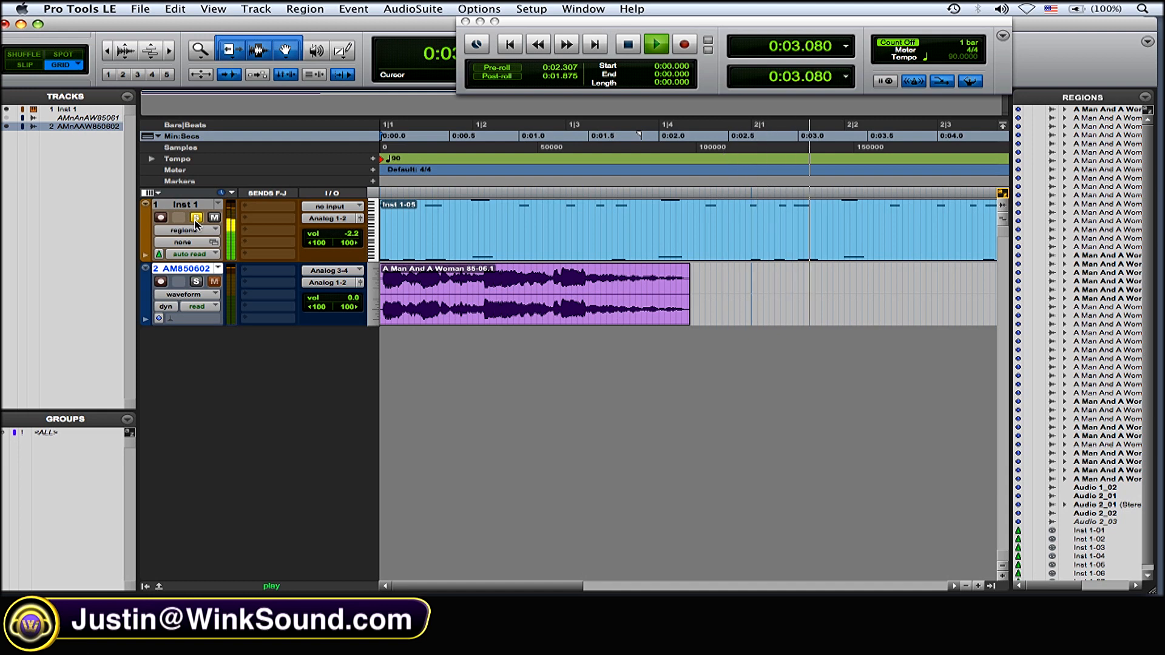
pyautogui.click(627, 45)
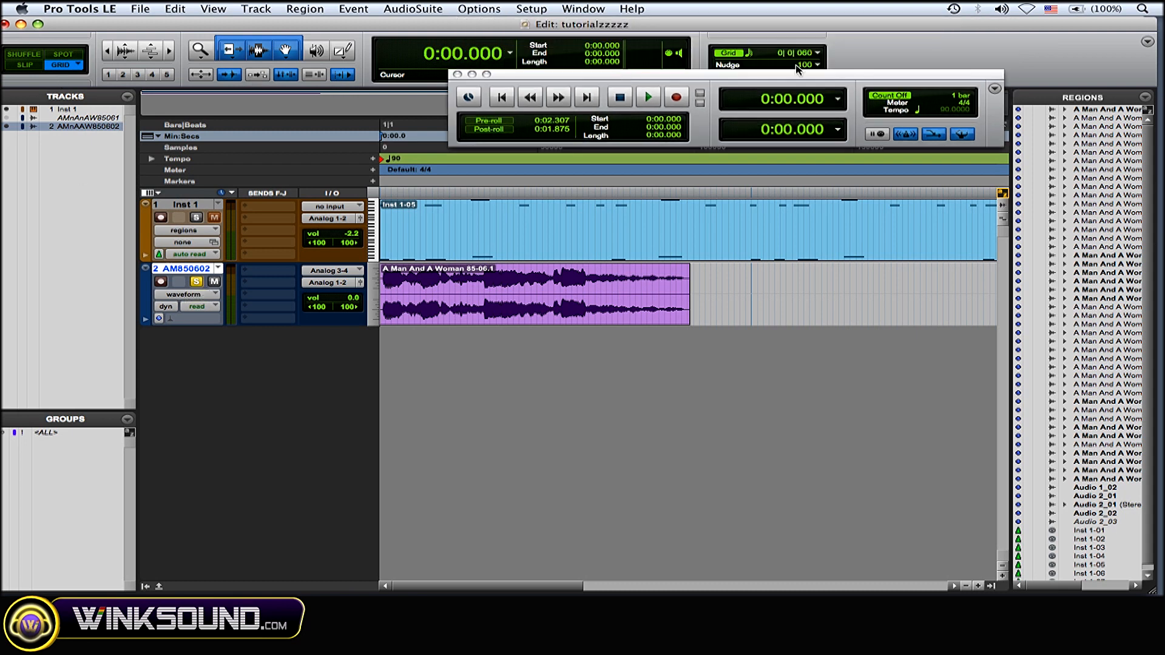
# Choose a finer Grid value in the Edit window toolbar for precise cutting.
pyautogui.click(816, 52)
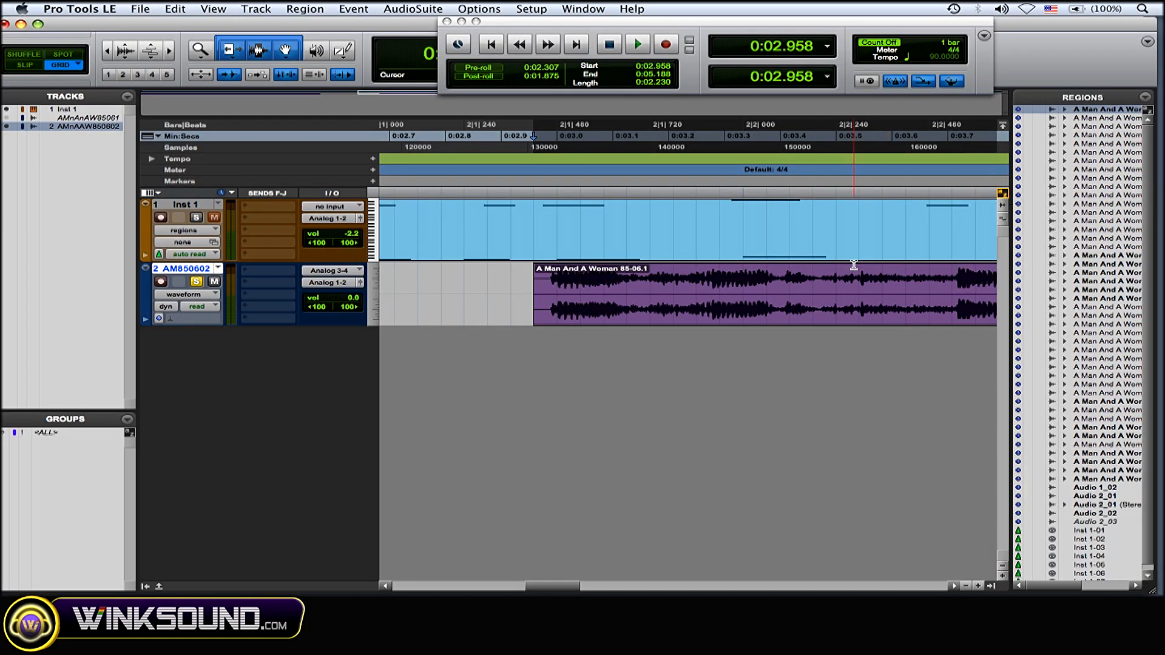
pyautogui.moveTo(686, 320)
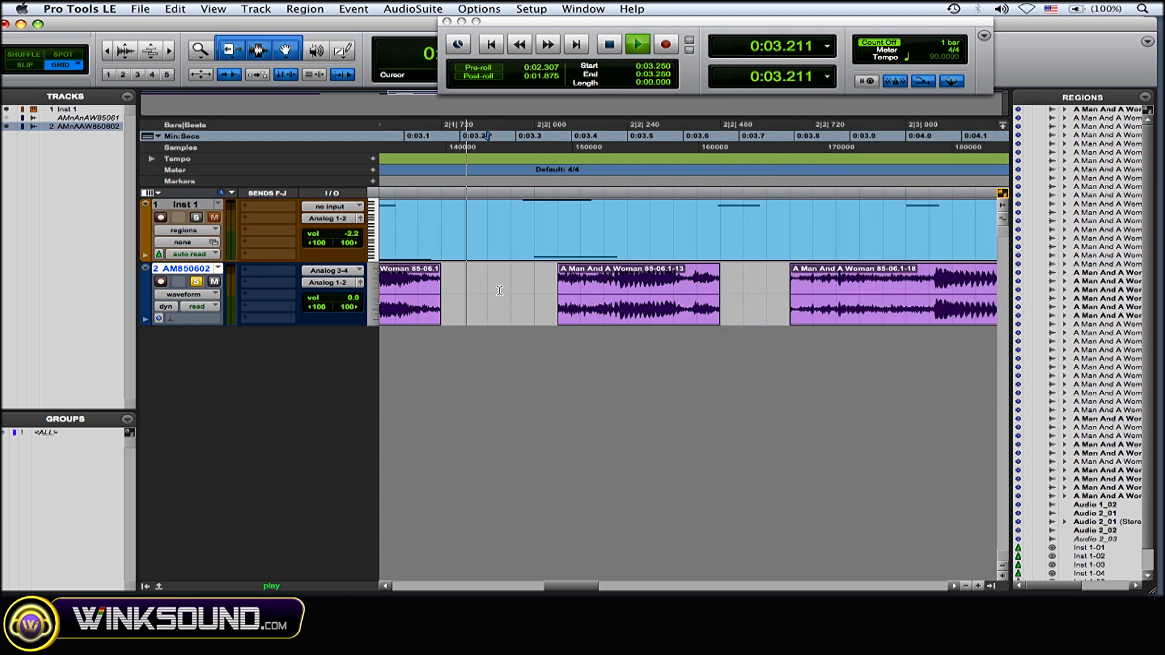
# Mark the next word boundary in the vocal waveform for separating the region.
pyautogui.click(635, 45)
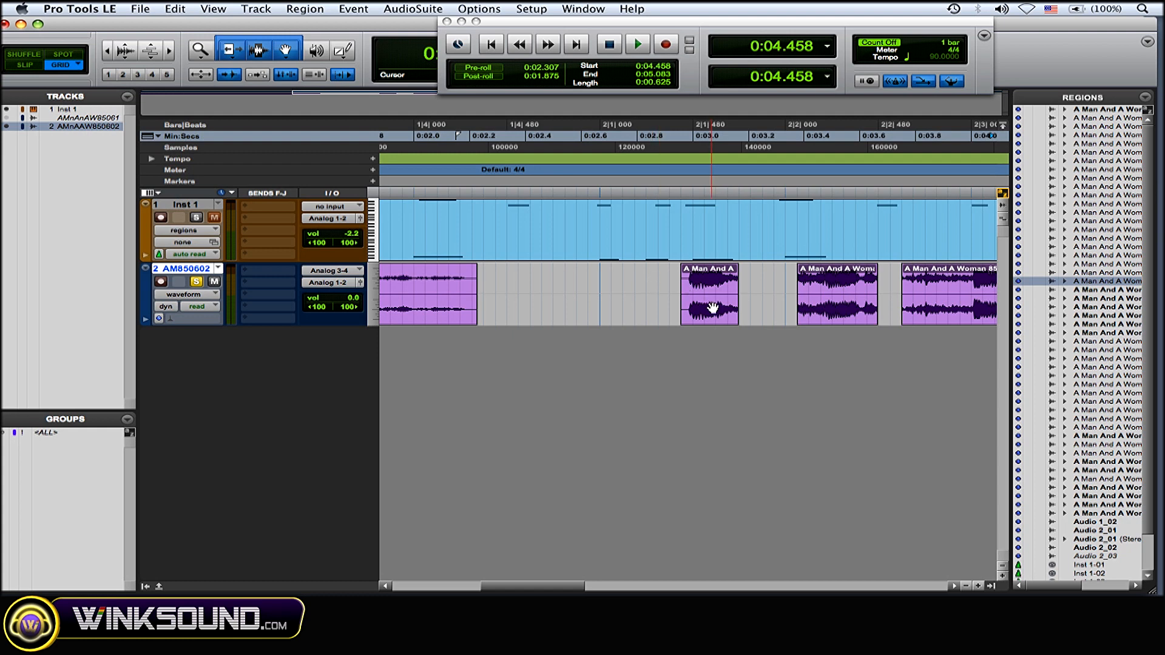
# Drag a word region onto a drum kick and replay from just before it to check timing.
pyautogui.moveTo(710, 308); pyautogui.dragTo(615, 308)
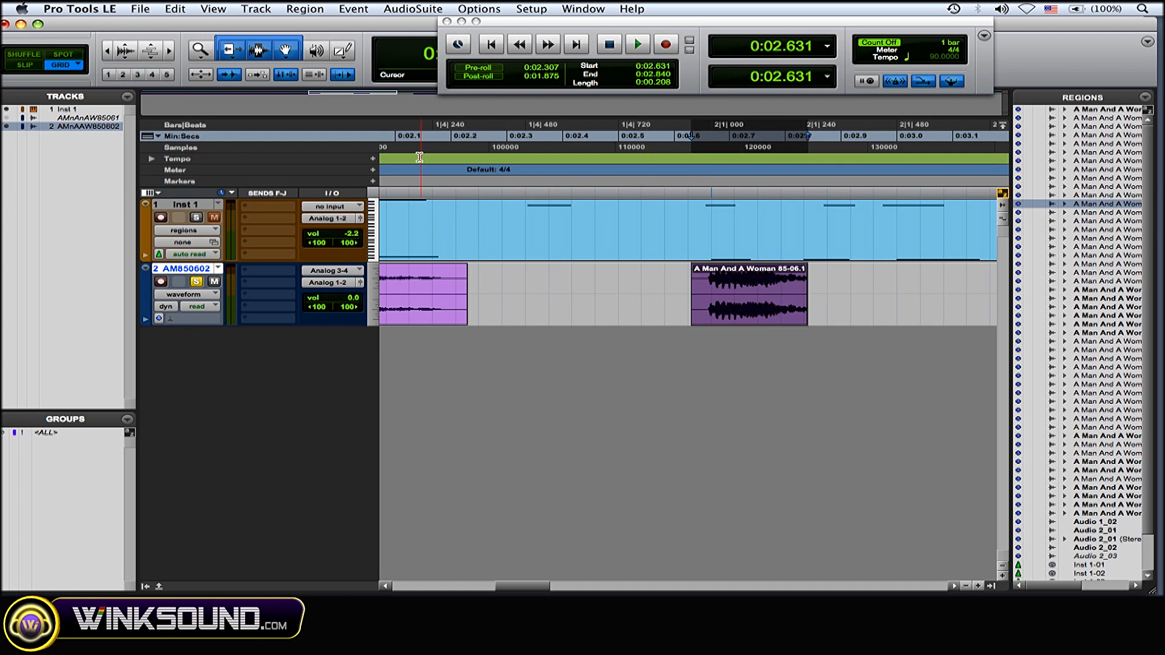
pyautogui.click(635, 45)
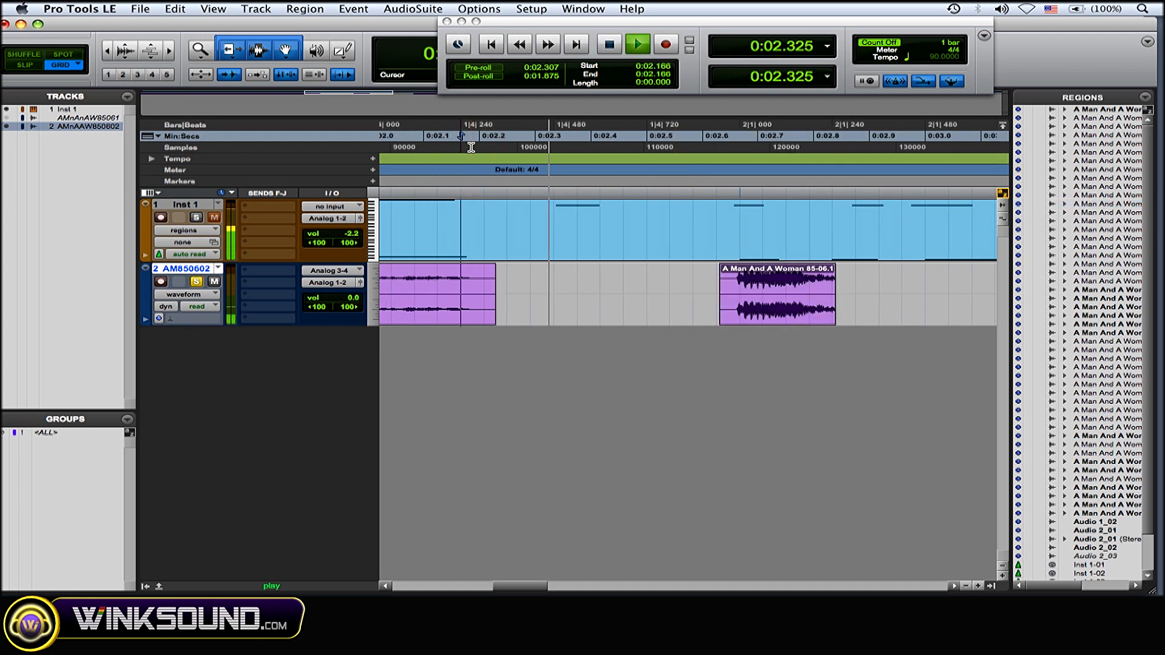
pyautogui.click(634, 45)
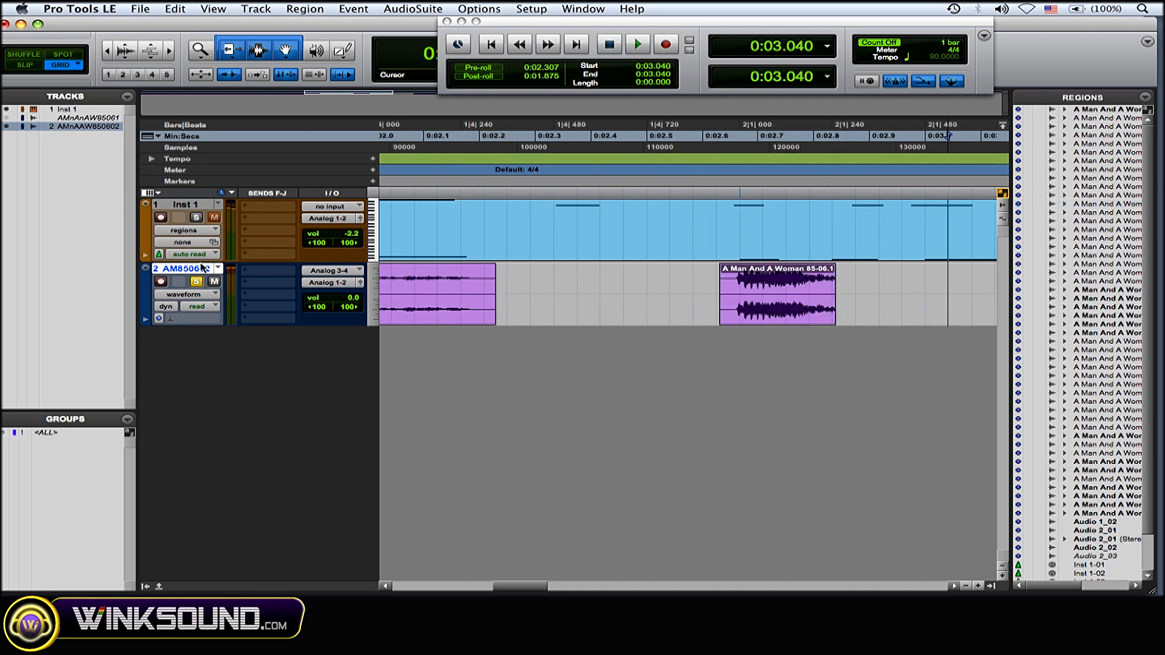
pyautogui.click(636, 45)
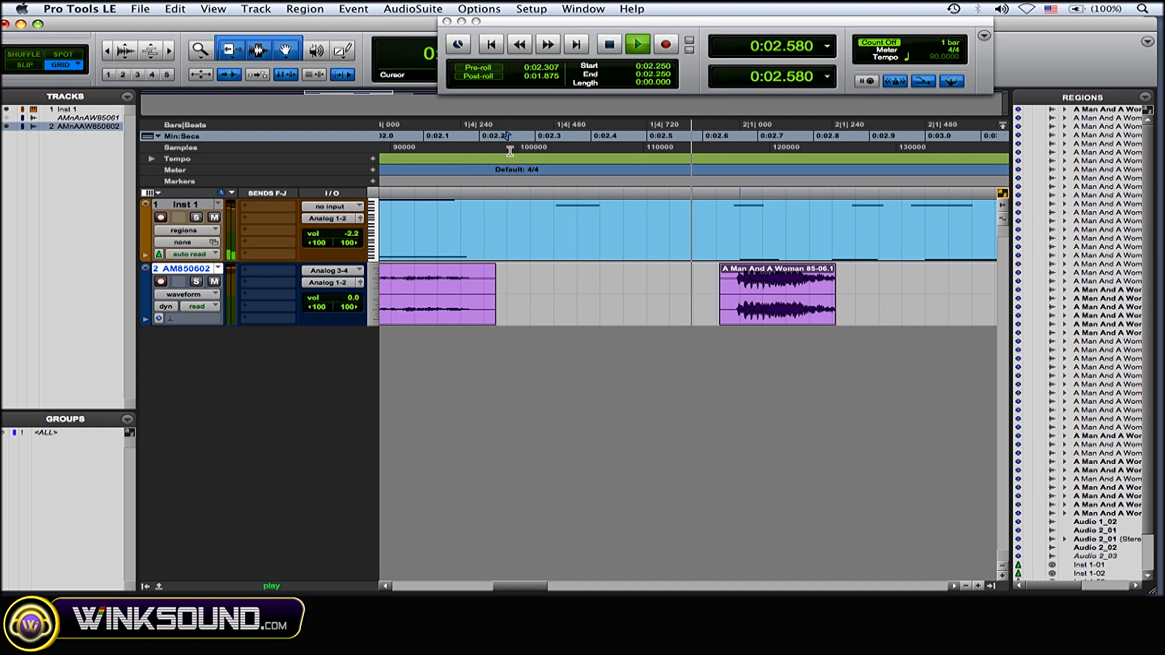
pyautogui.click(636, 45)
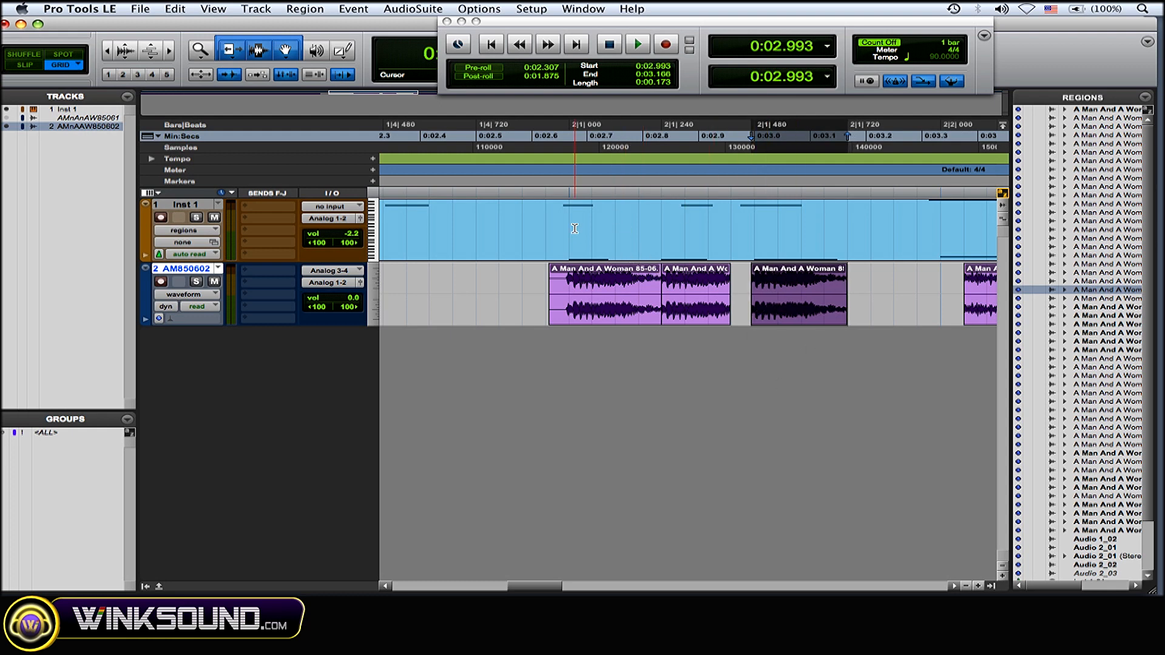
# Replay the words against the kicks and pick up a word region to nudge it tighter.
pyautogui.click(635, 45)
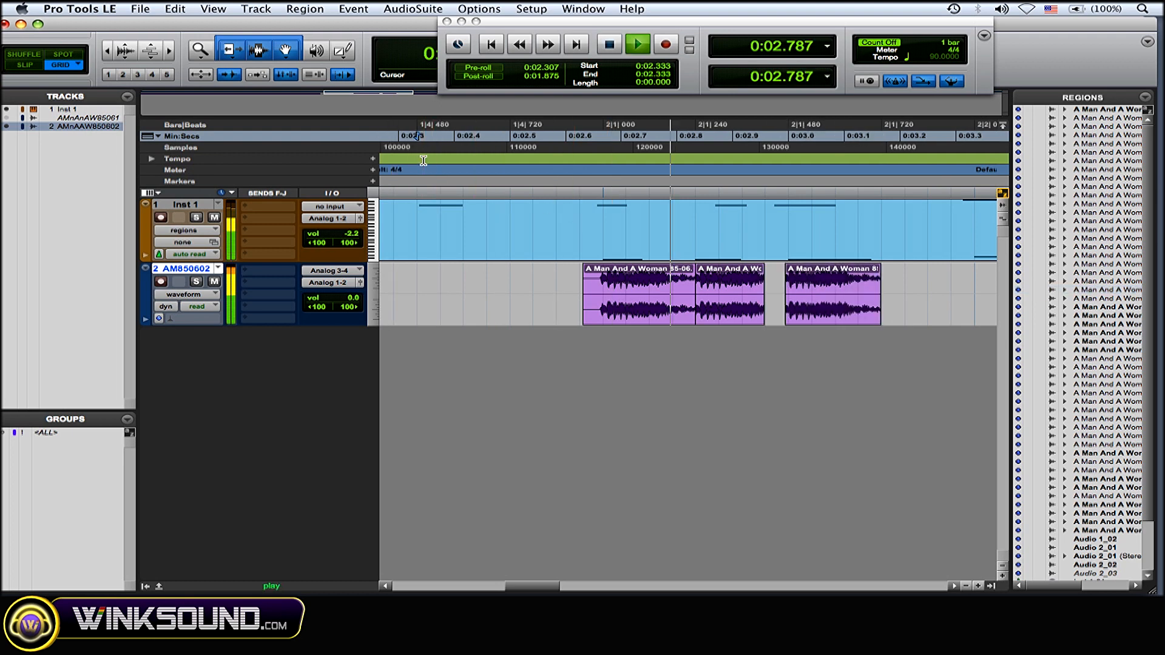
pyautogui.click(634, 45)
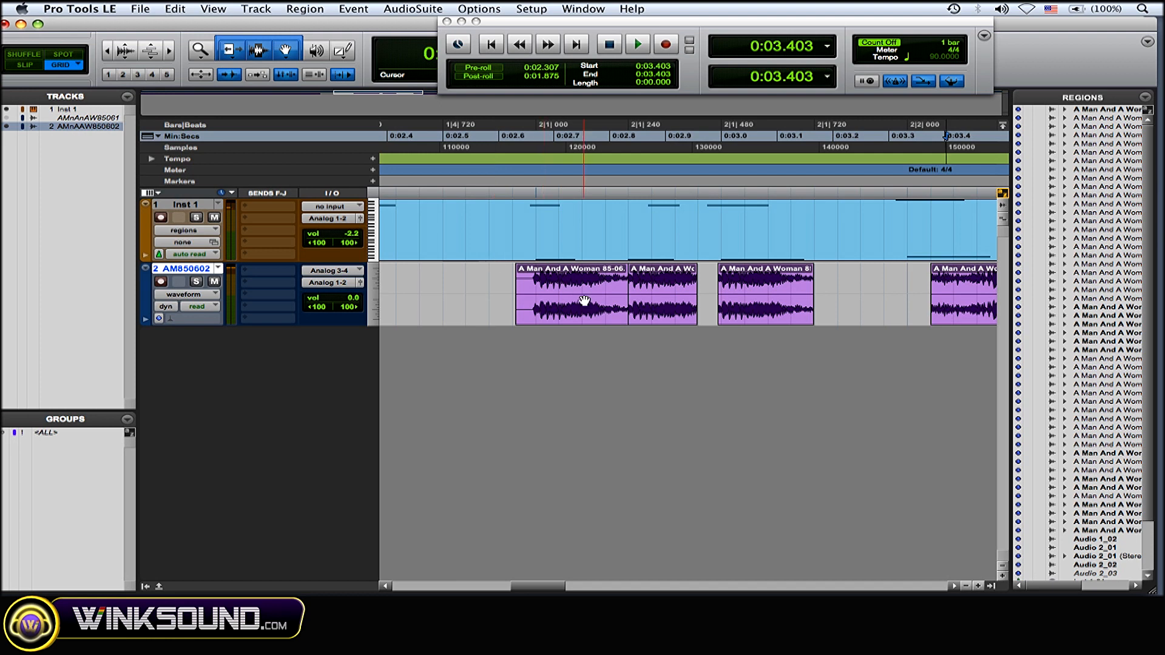
pyautogui.click(229, 48)
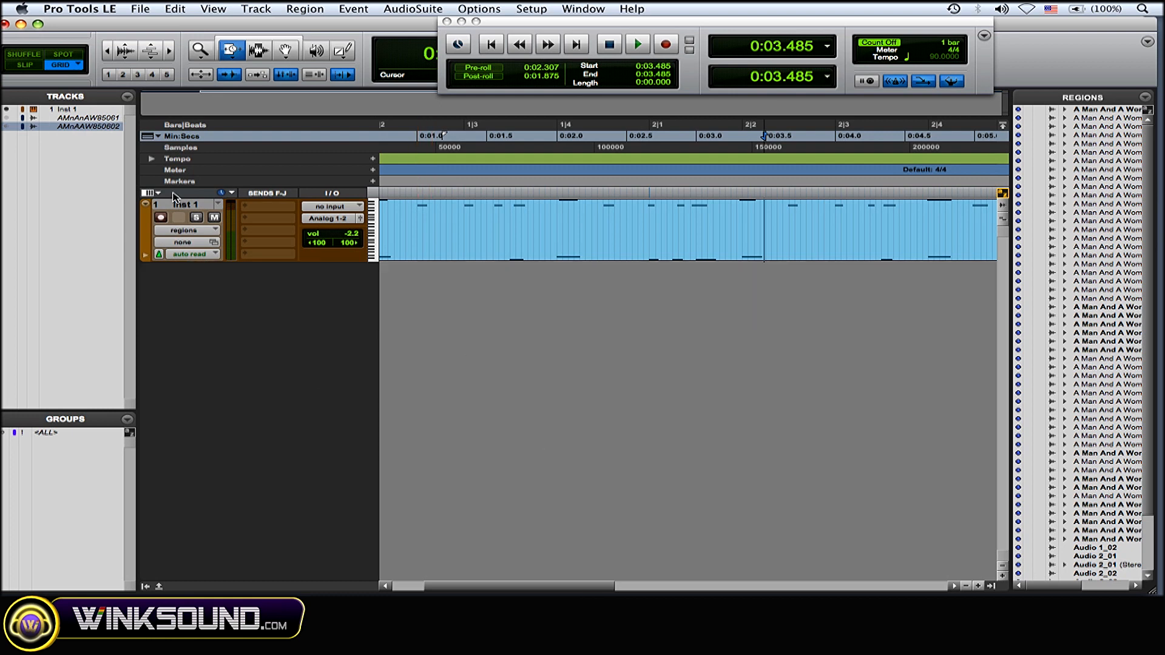
# Show and make active the hidden vocal track, then play its chopped words over the drums.
pyautogui.rightClick(77, 119)
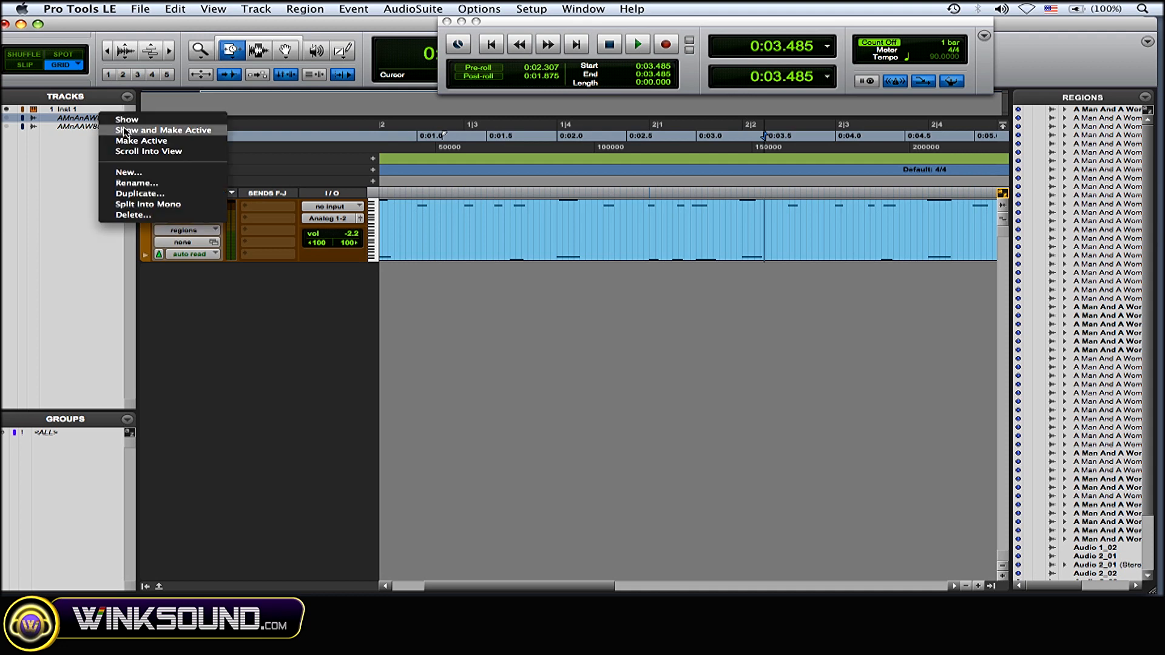
pyautogui.click(162, 130)
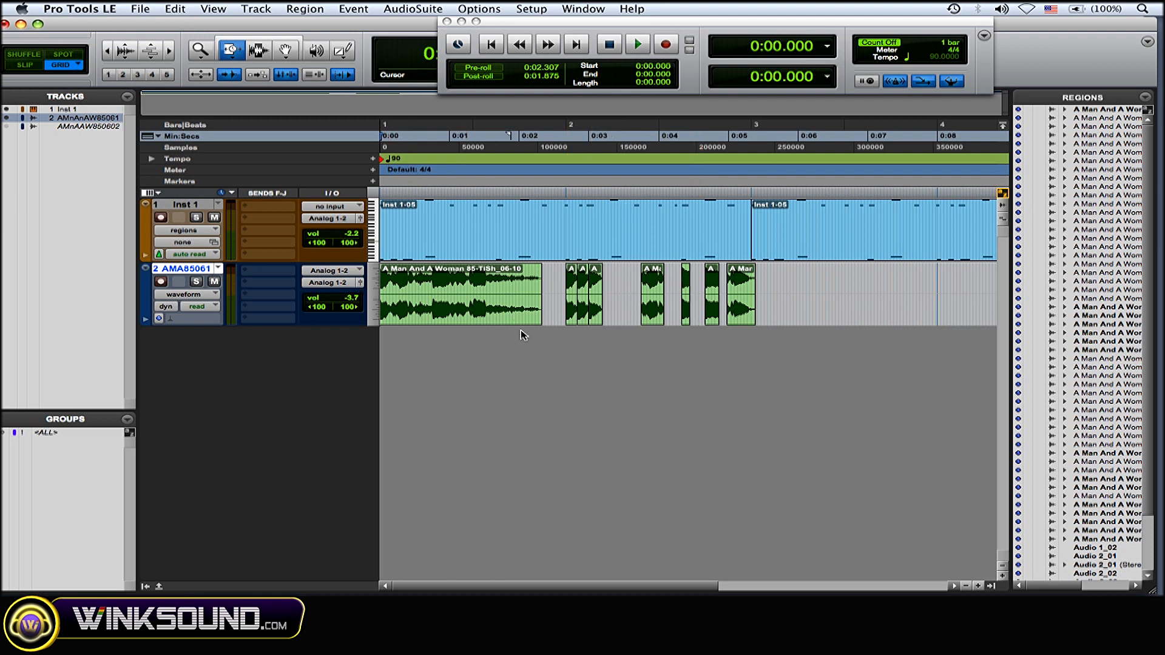
pyautogui.click(635, 45)
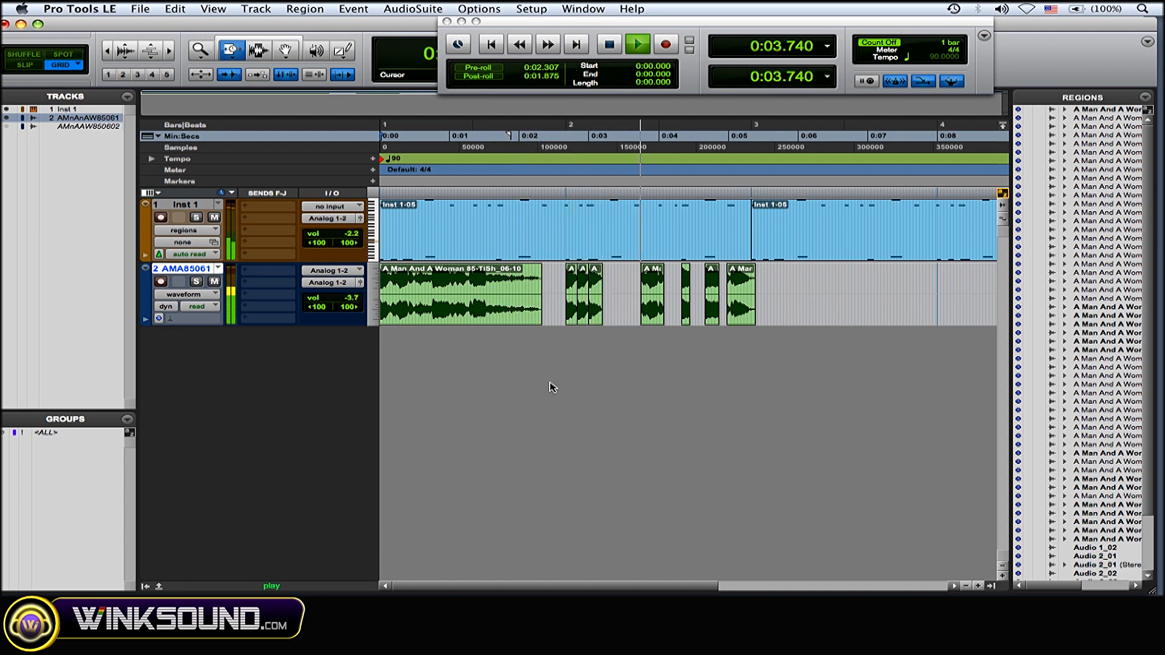
pyautogui.click(635, 45)
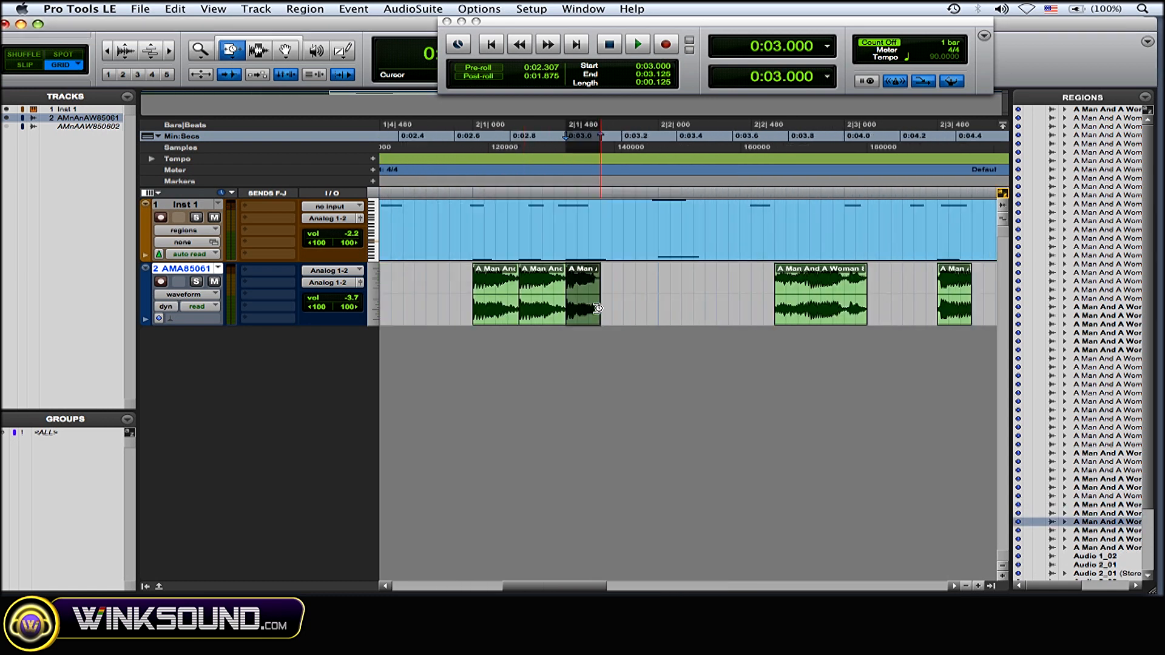
# Select a short word region and bring up AudioSuite Vari-Fi configured to slow down.
pyautogui.click(232, 50)
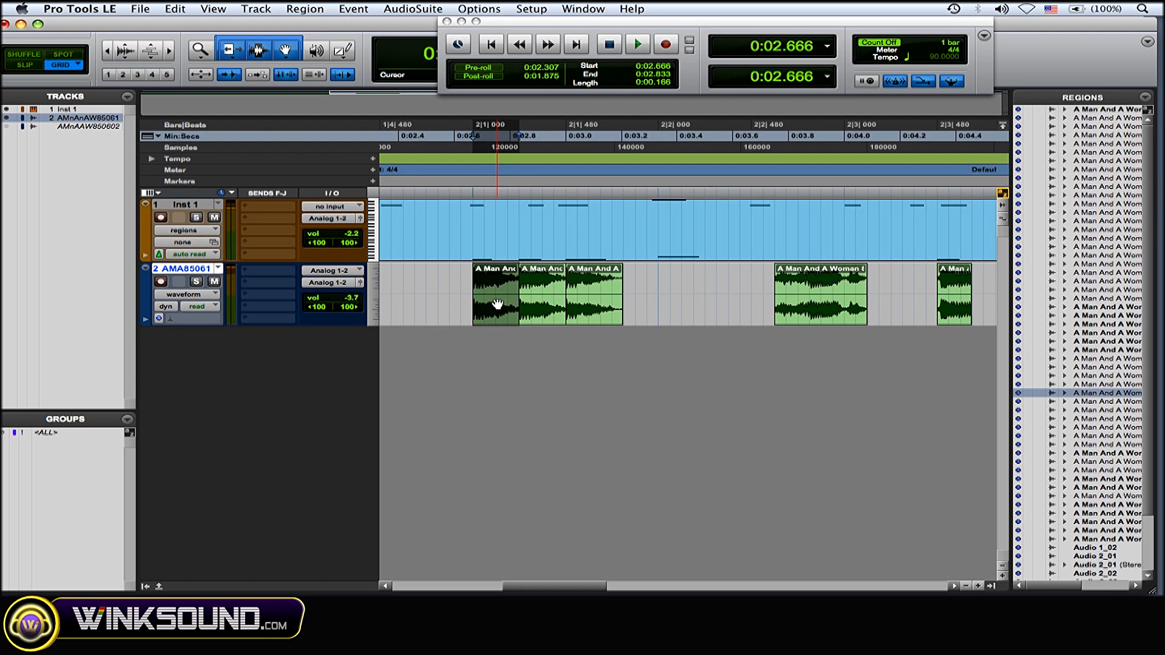
pyautogui.click(412, 8)
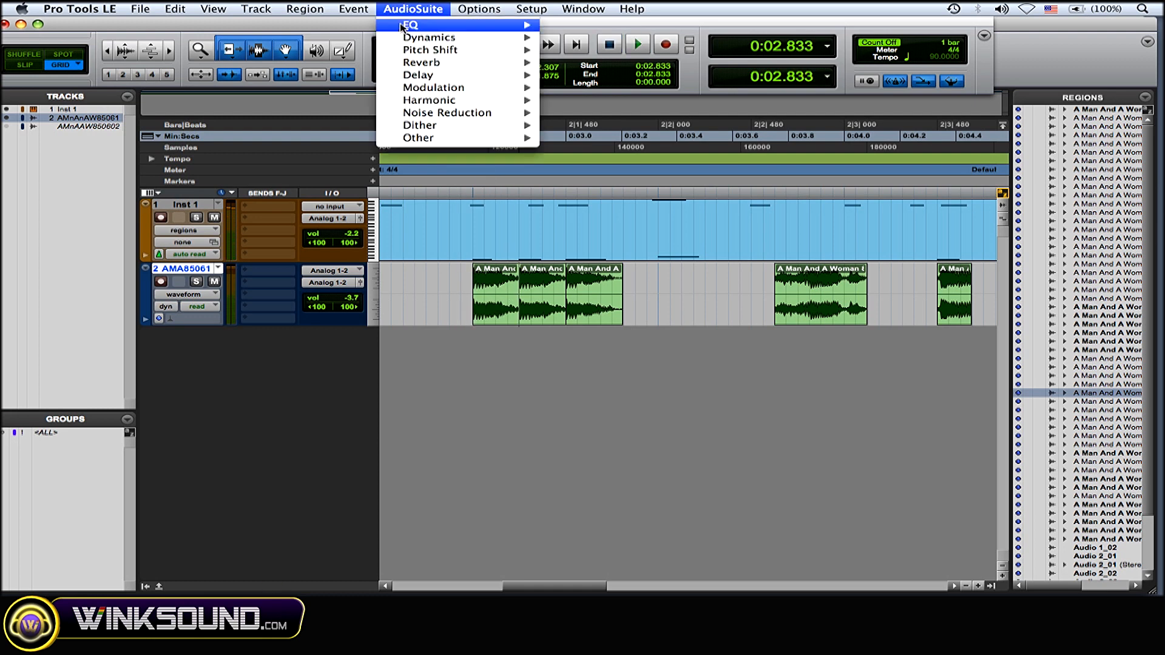
pyautogui.moveTo(429, 50)
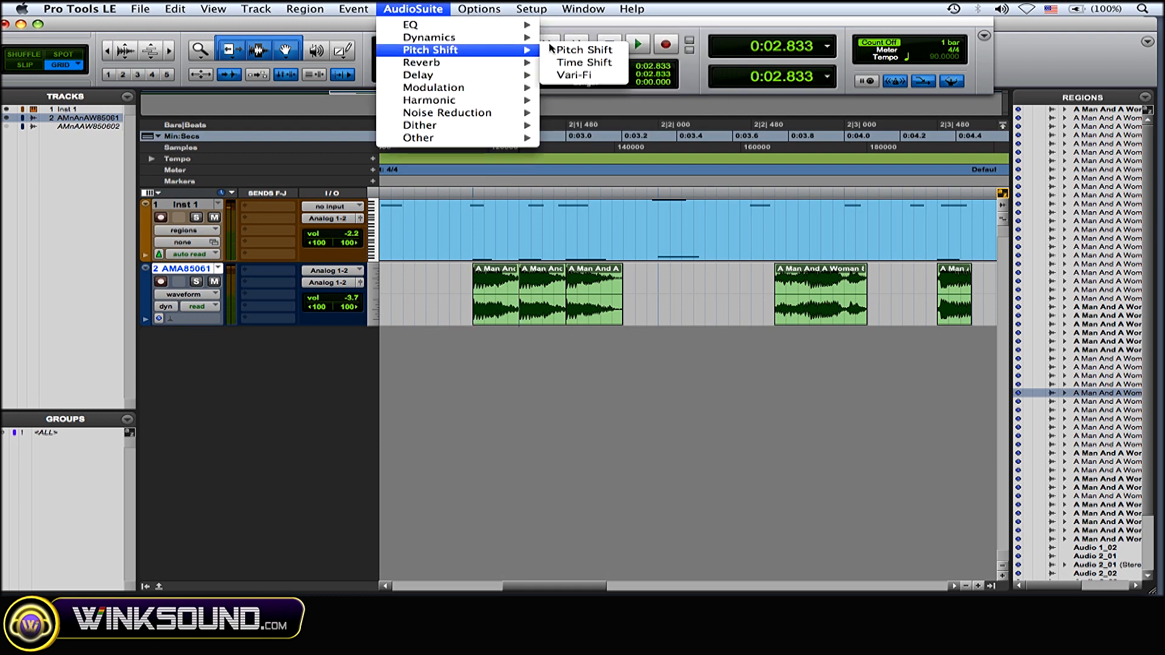
pyautogui.moveTo(430, 38)
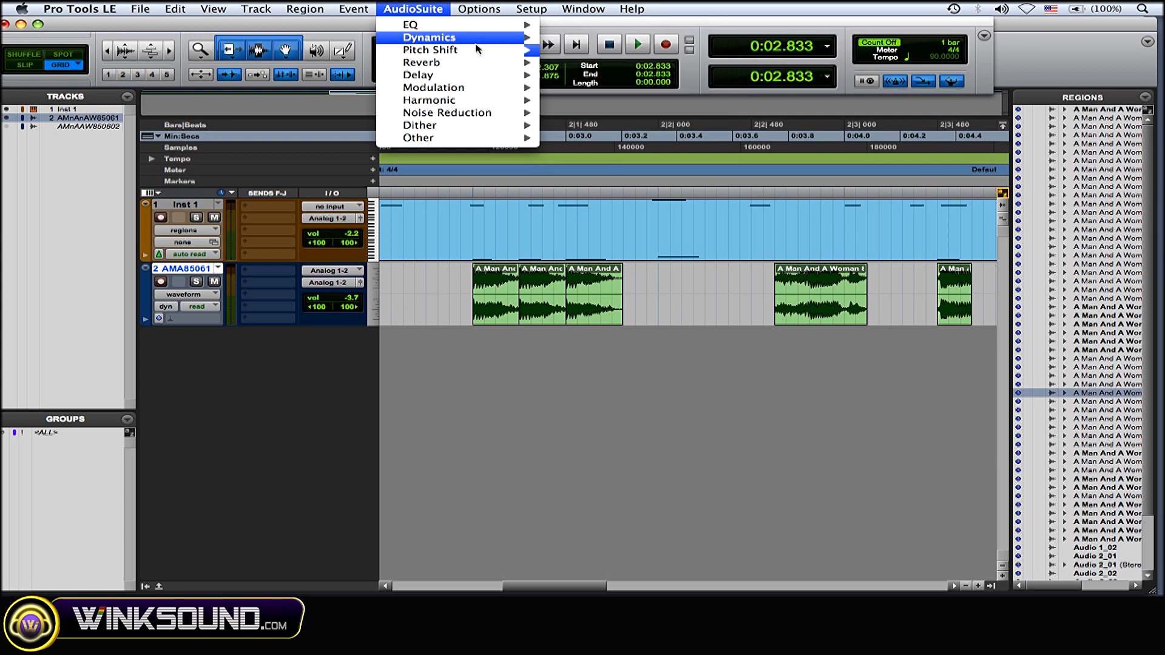
pyautogui.click(419, 137)
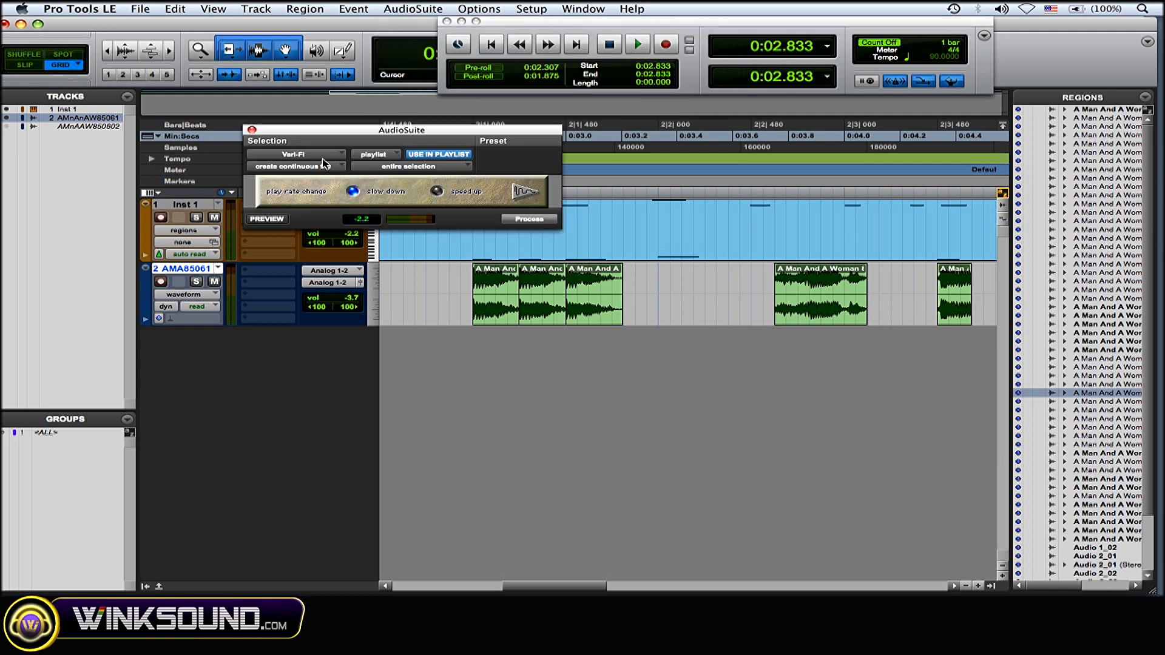